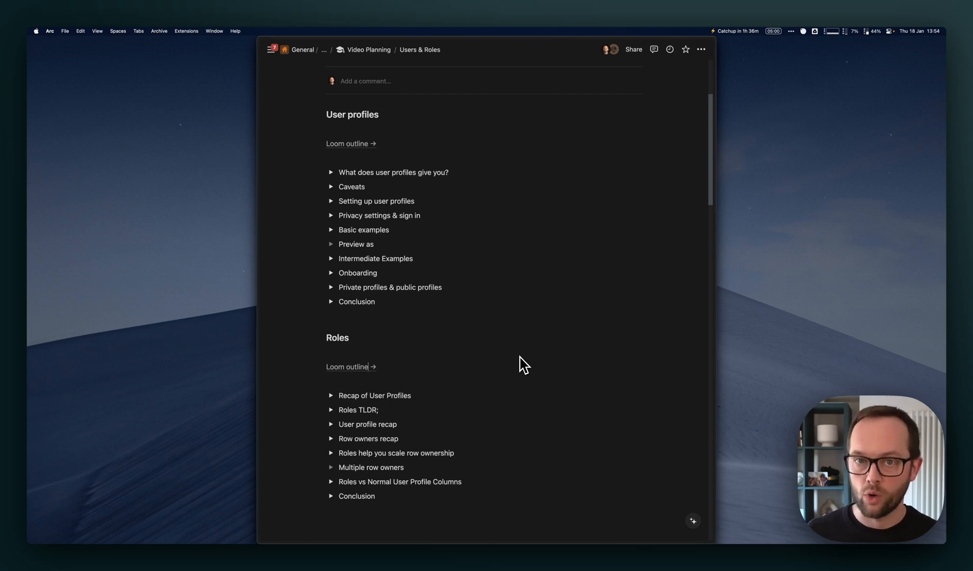
- Scroll to the top of the Users & Roles outline before opening Arc's command bar
scroll("up", 3)
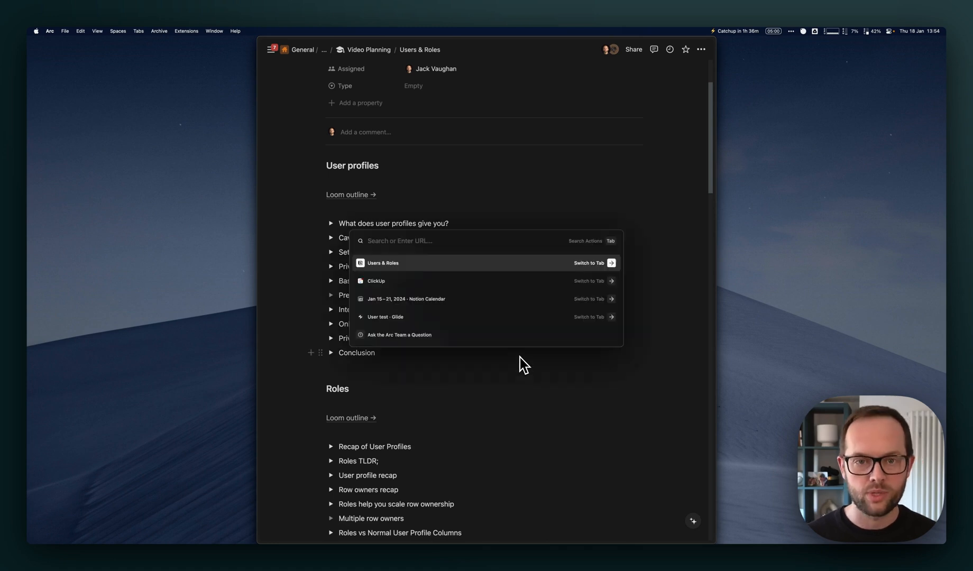
- Launch SuperWhisper from Arc's command bar ('superw') and start dictating under User profiles
type("superw")
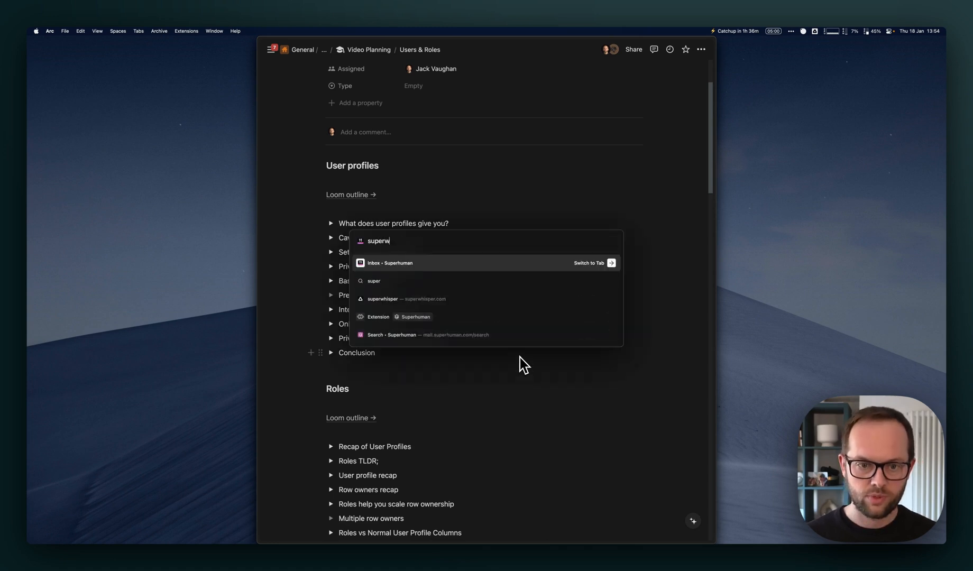
left_click(406, 301)
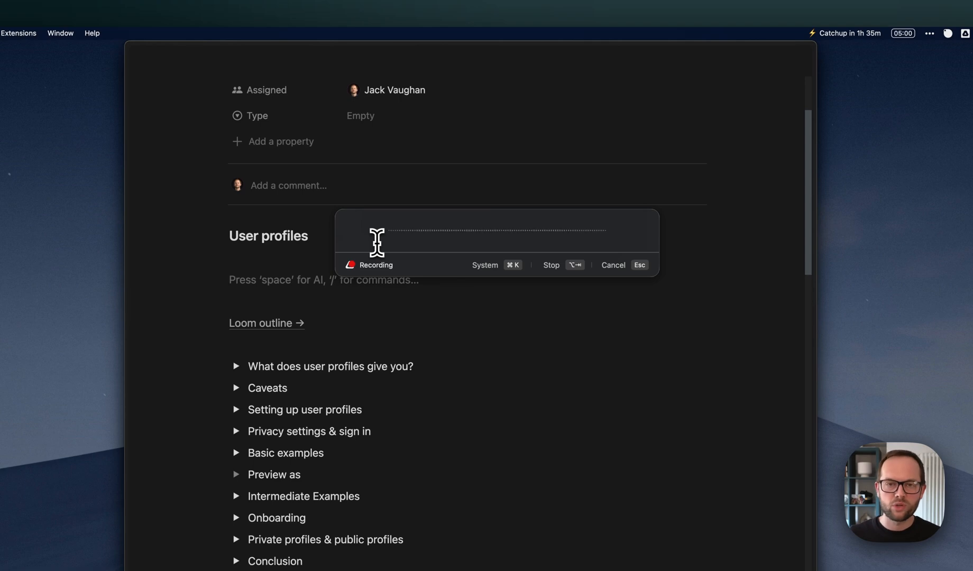
- Stop the SuperWhisper recording so the spoken question pastes as a quoted paragraph
left_click(555, 265)
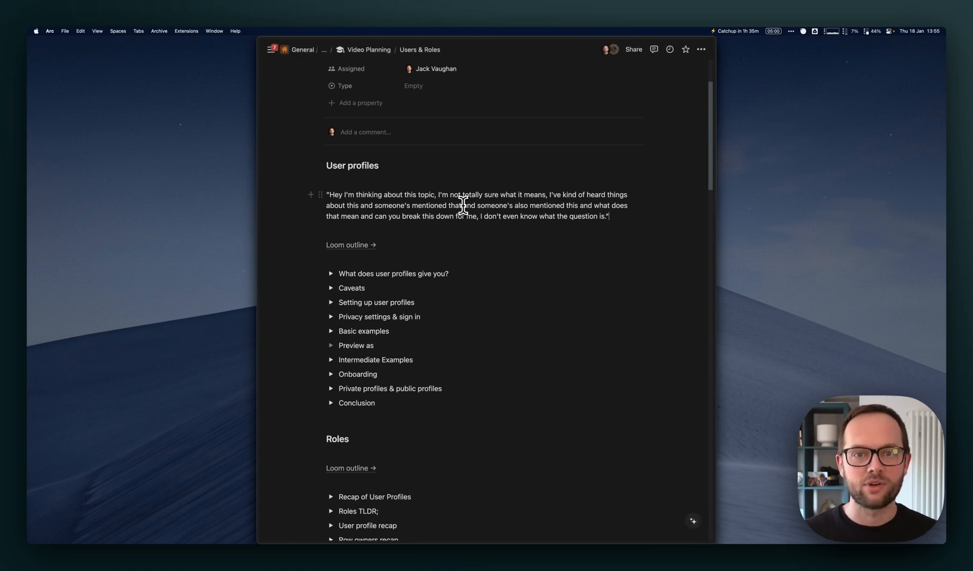
- Delete the dictated question paragraph, leaving an empty line under User profiles
left_click(319, 194)
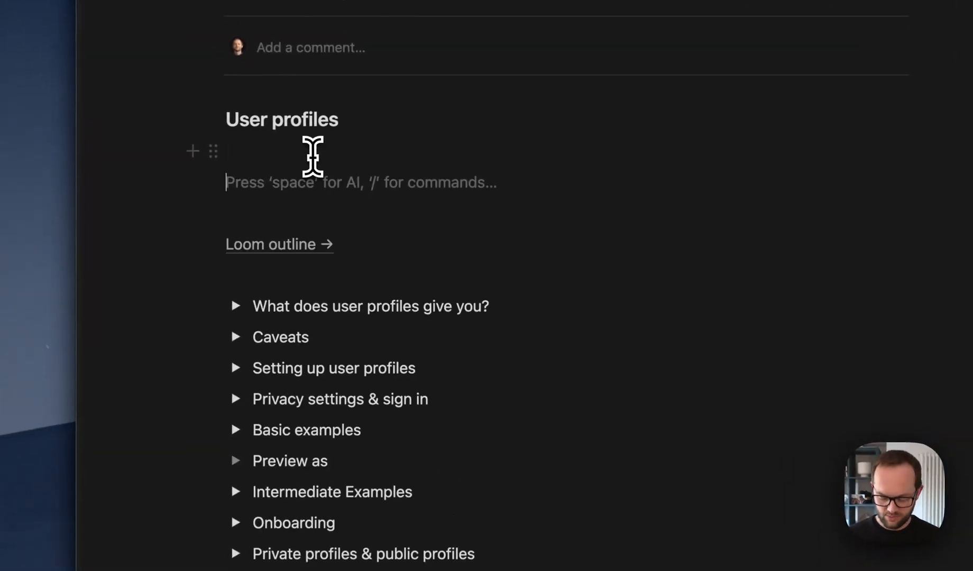
type("Item 1")
type("Sub")
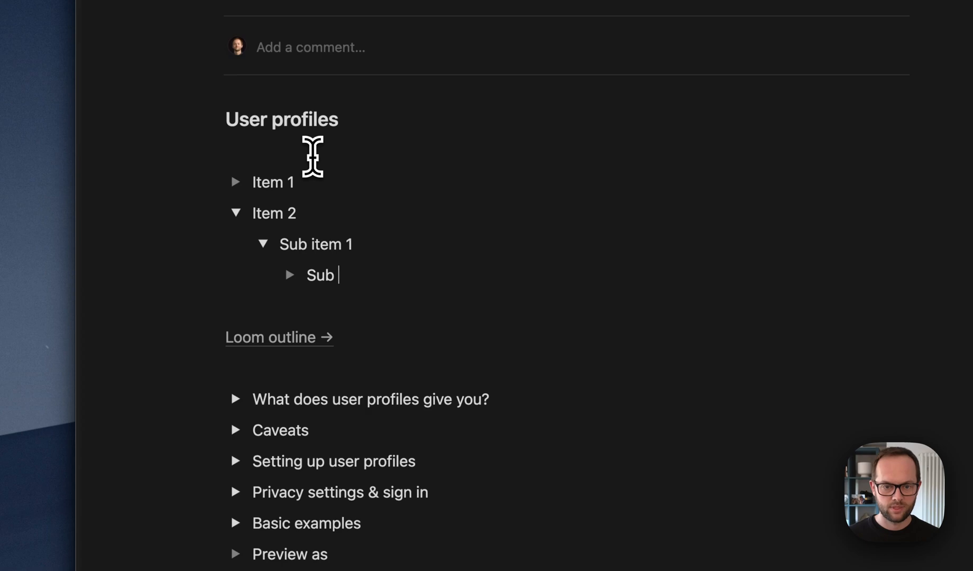
type("sub item1")
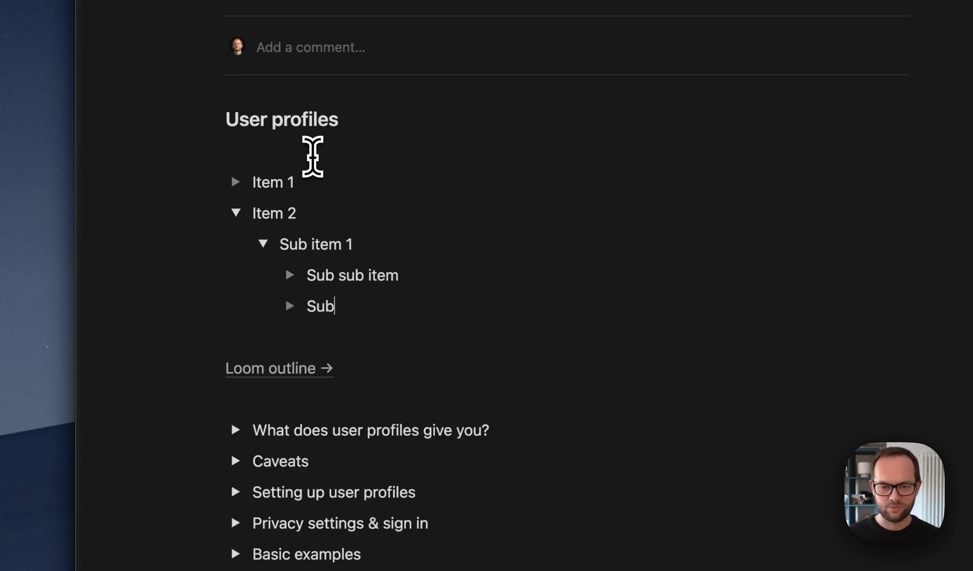
mouse_move(356, 223)
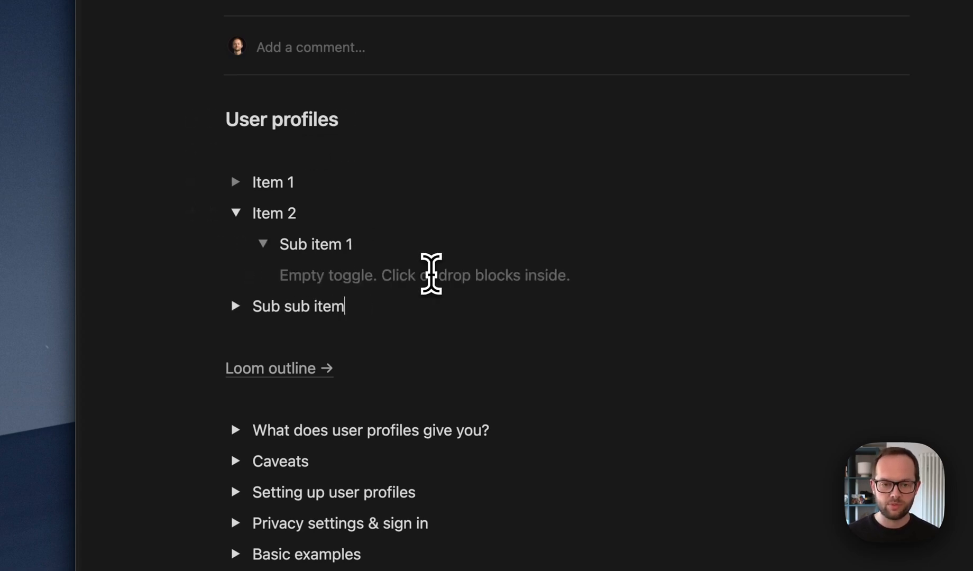
mouse_move(255, 255)
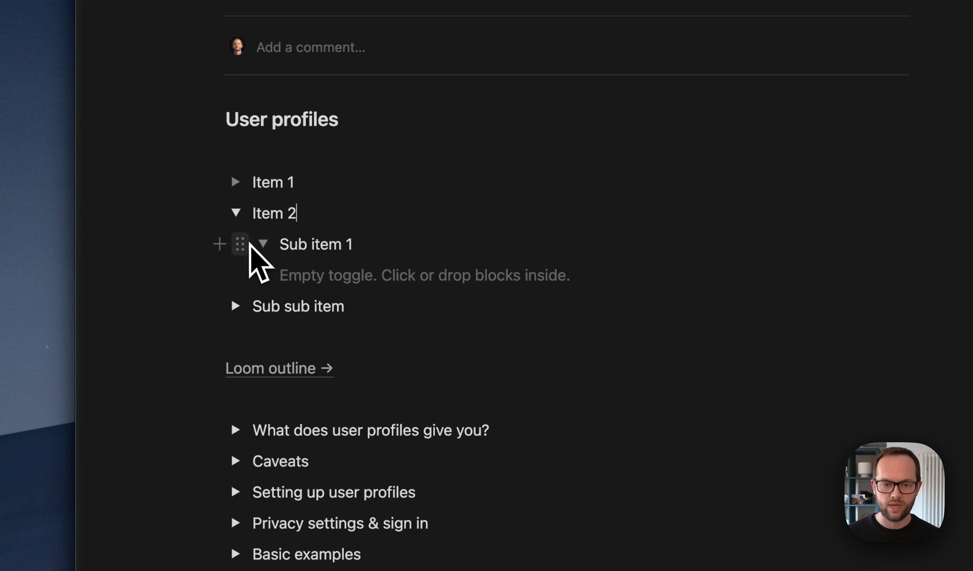
left_click(415, 276)
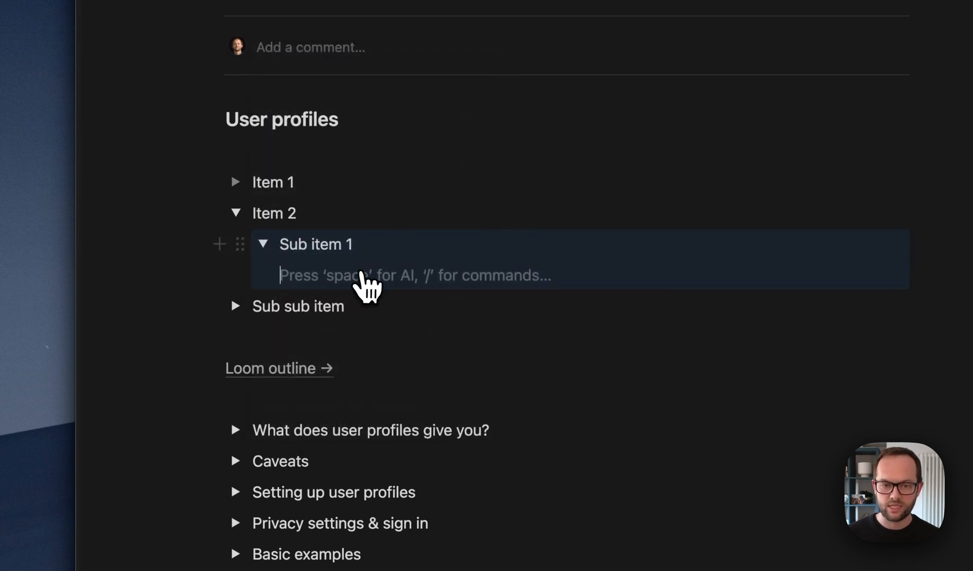
mouse_move(382, 270)
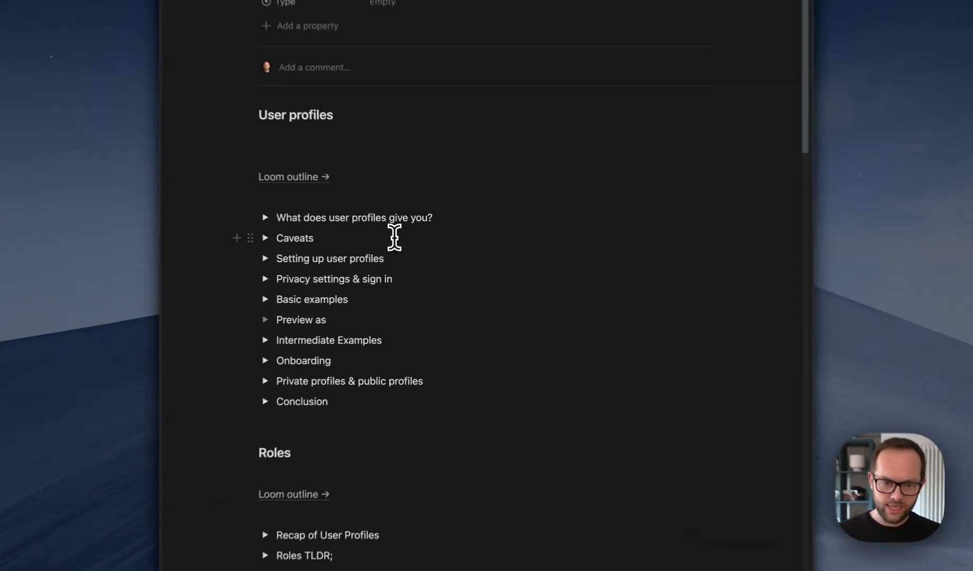
- Review the Loom outline recording's summary and chapters for User profiles
scroll("up", 3)
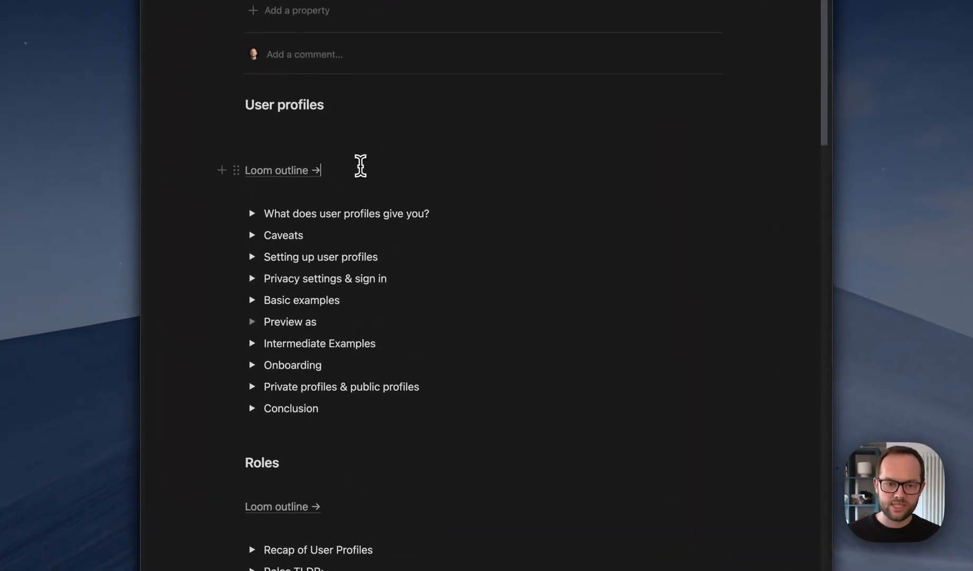
left_click(282, 171)
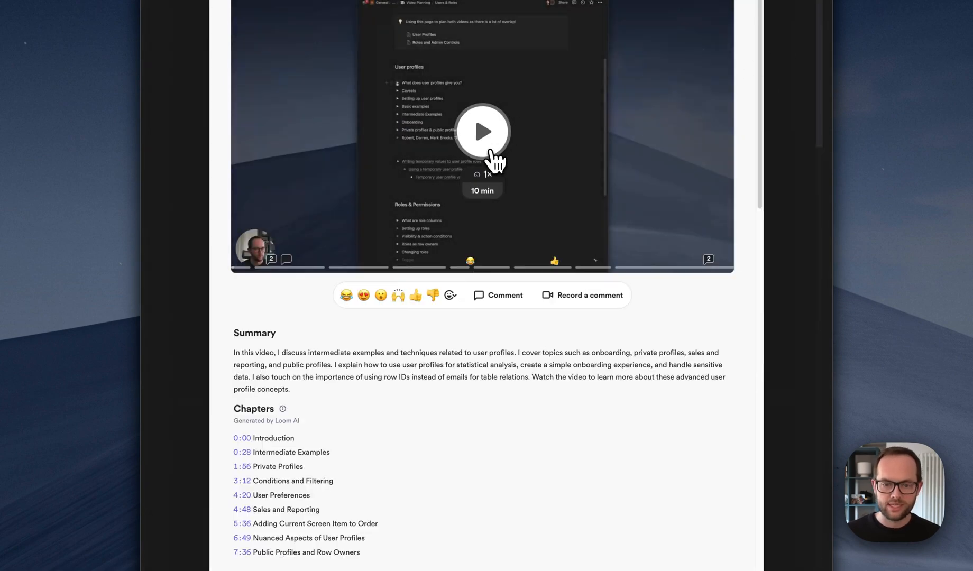
mouse_move(471, 261)
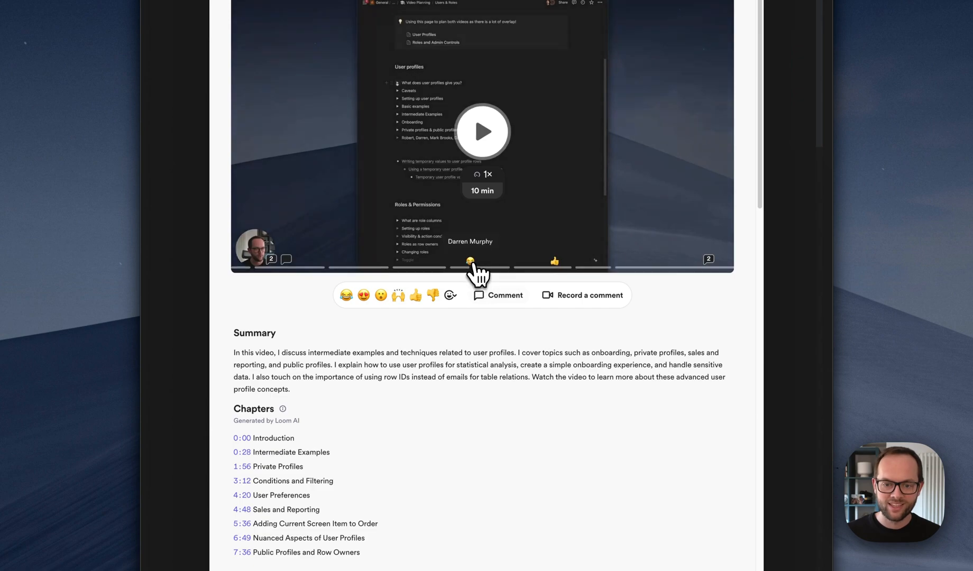
scroll("down", 3)
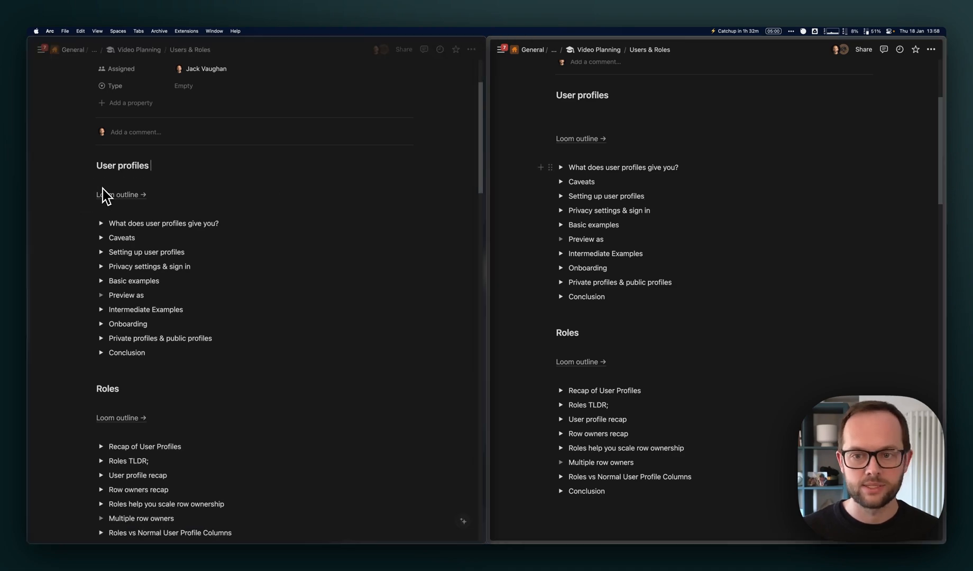
scroll("down", 3)
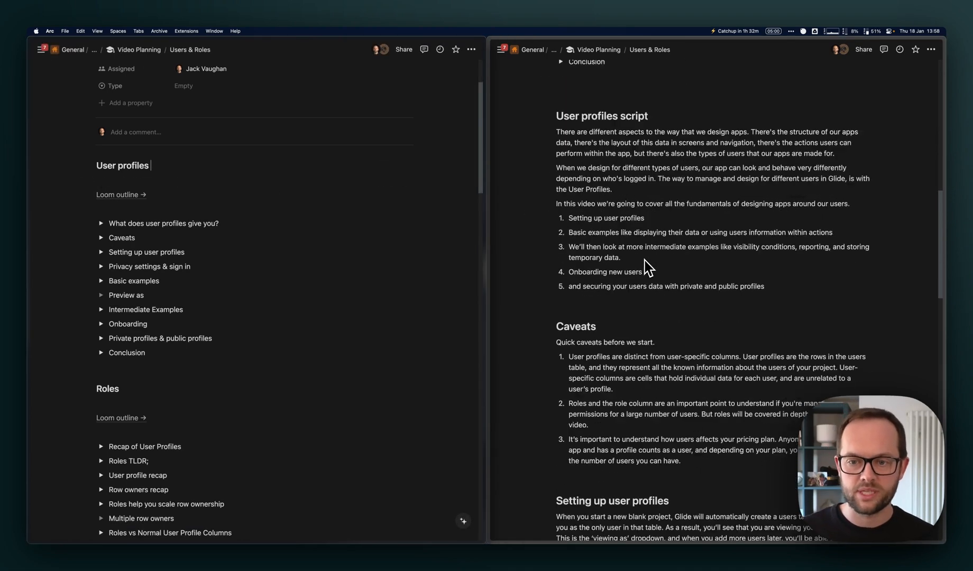
scroll("up", 3)
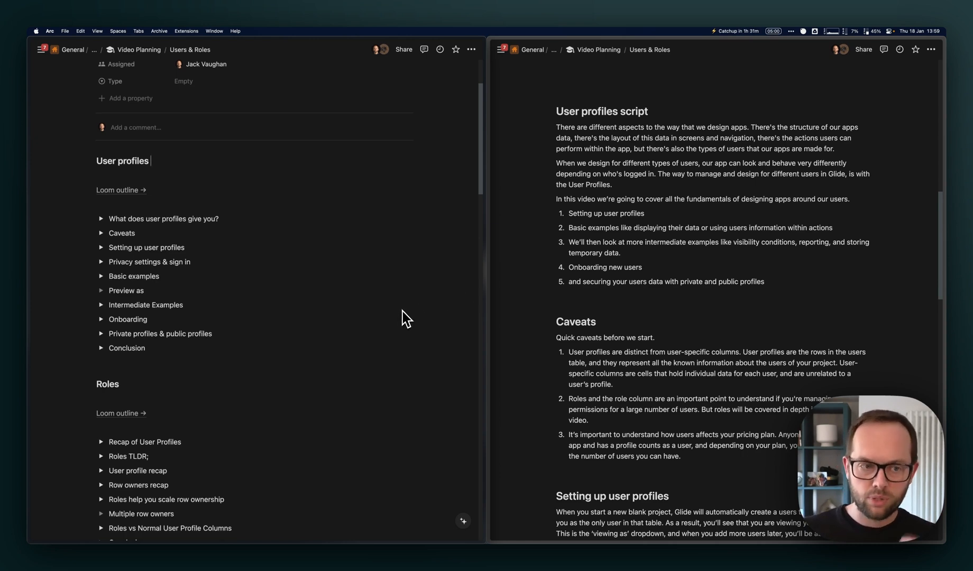
scroll("up", 3)
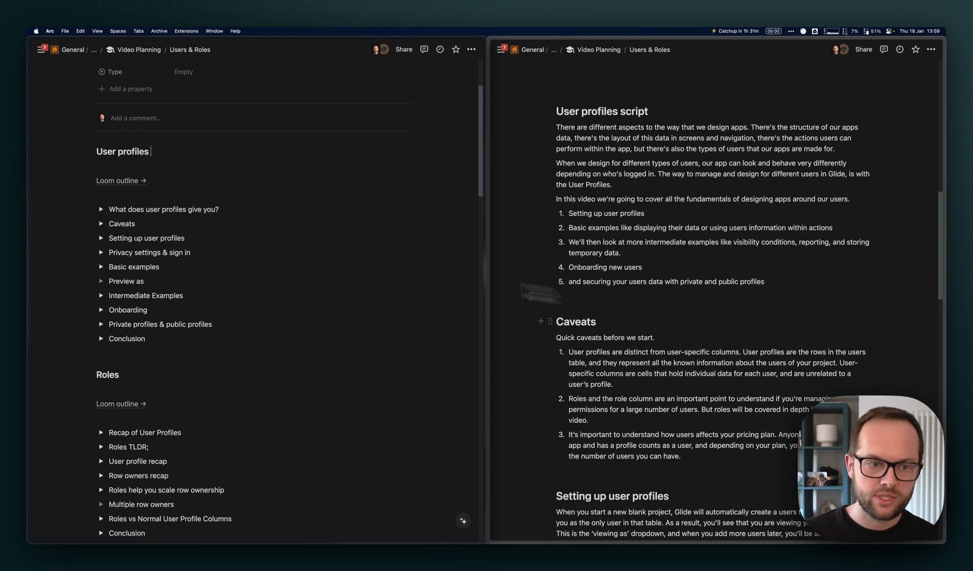
mouse_move(109, 266)
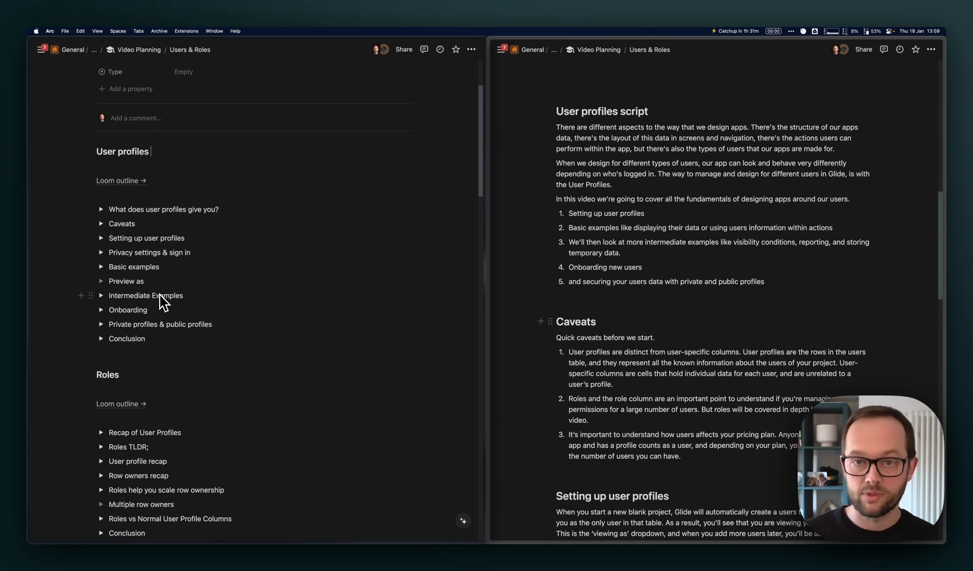
mouse_move(174, 464)
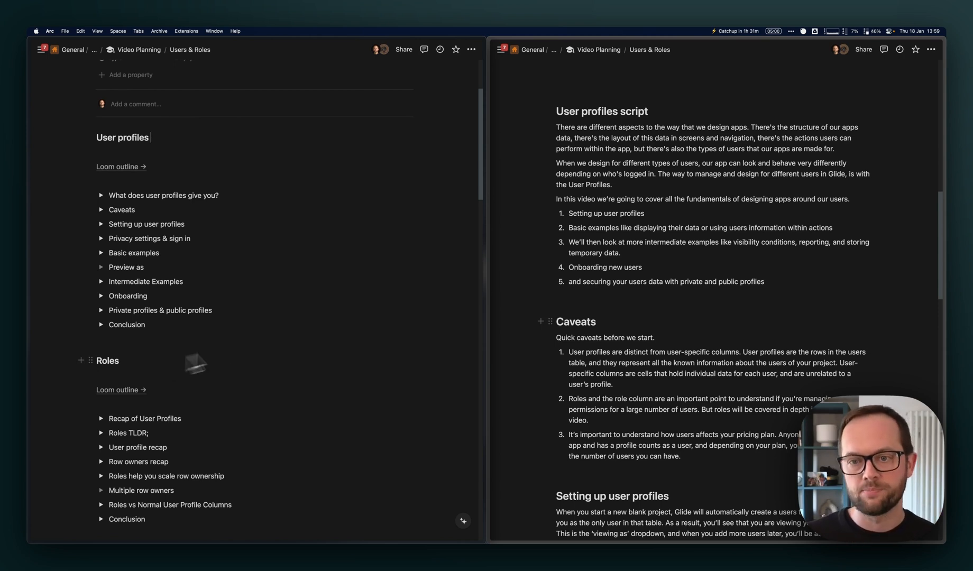
mouse_move(552, 159)
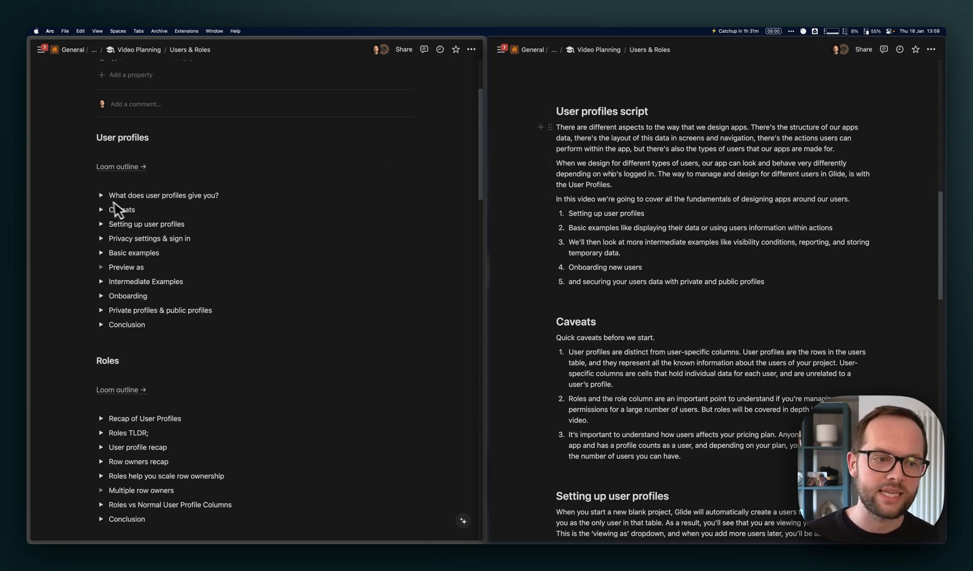
mouse_move(109, 200)
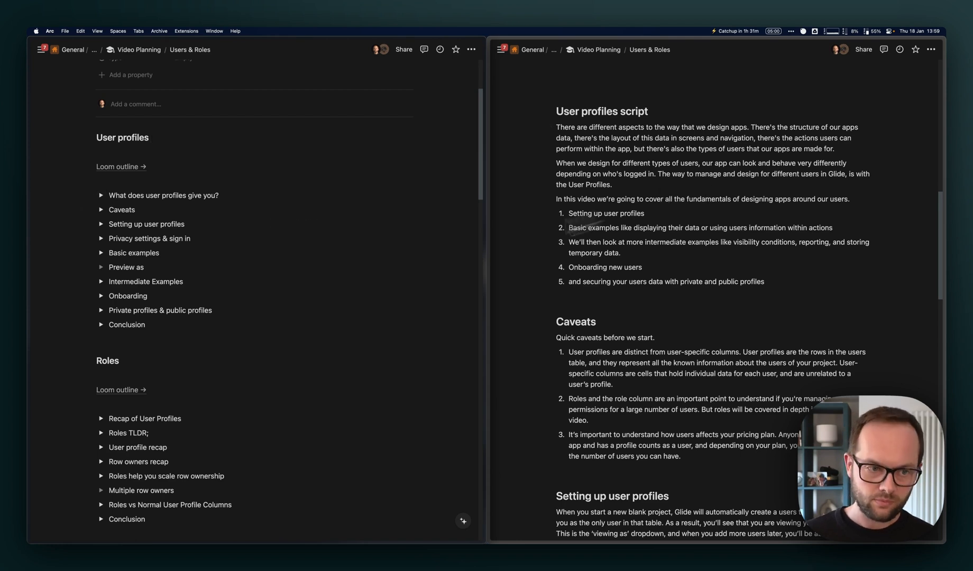
mouse_move(615, 203)
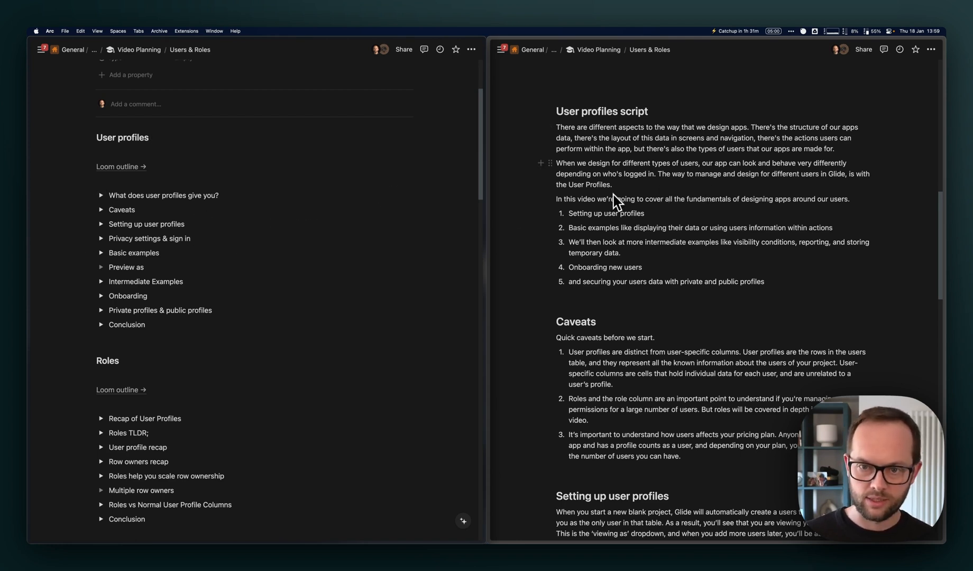
mouse_move(747, 295)
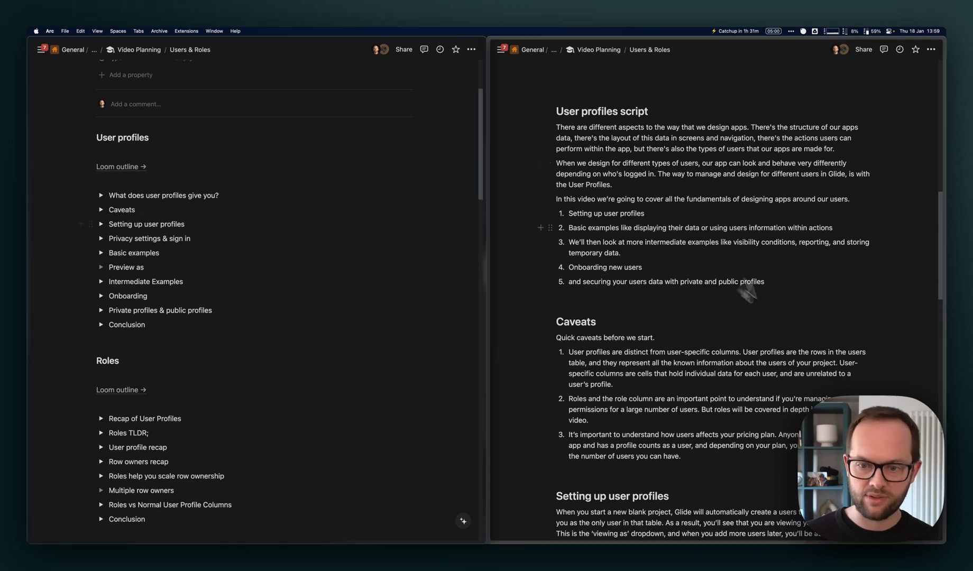
scroll("down", 3)
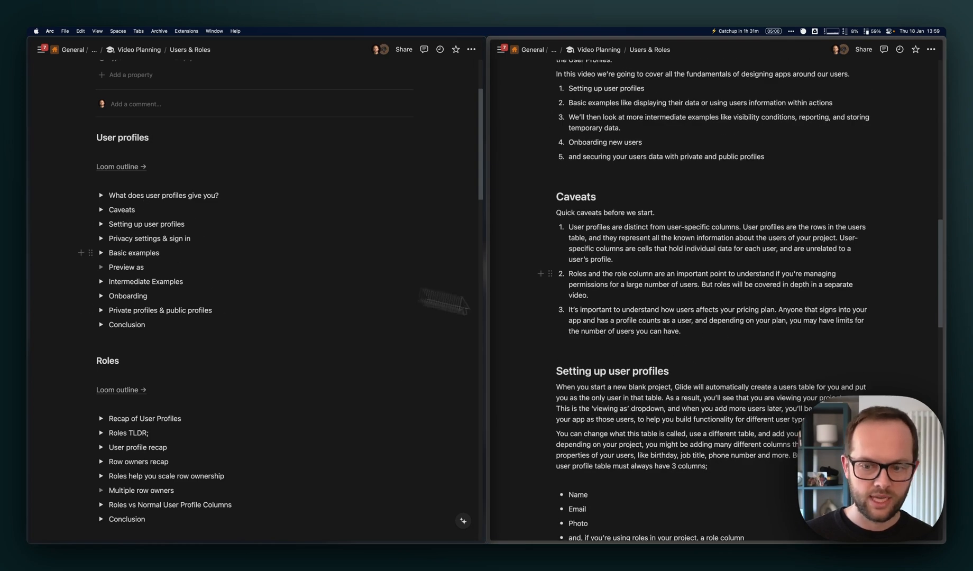
scroll("up", 3)
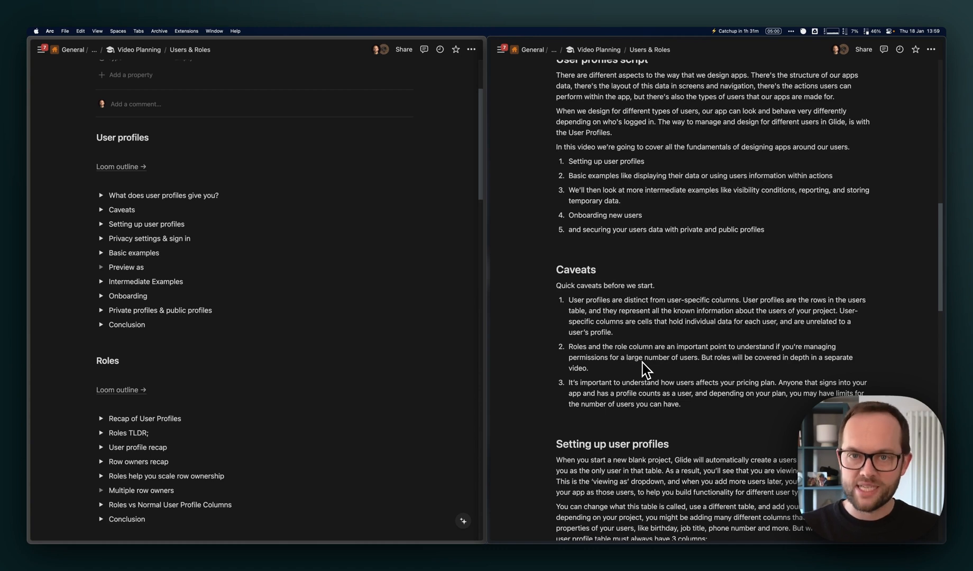
mouse_move(658, 370)
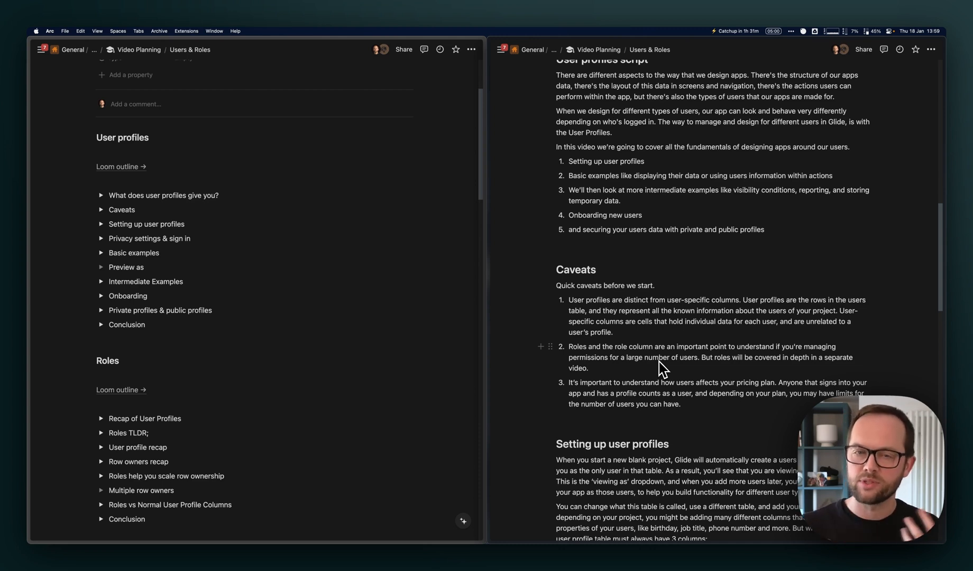
mouse_move(159, 305)
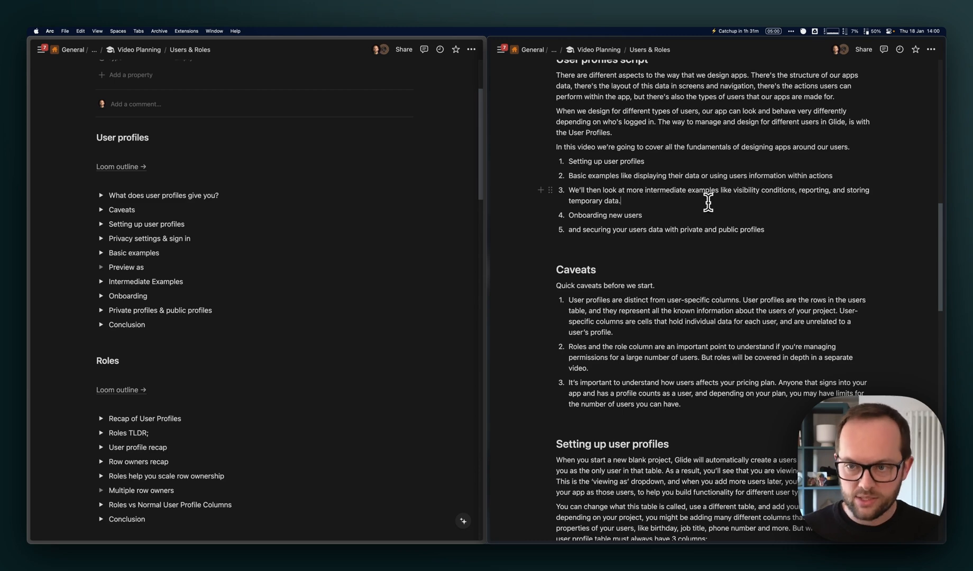
scroll("up", 3)
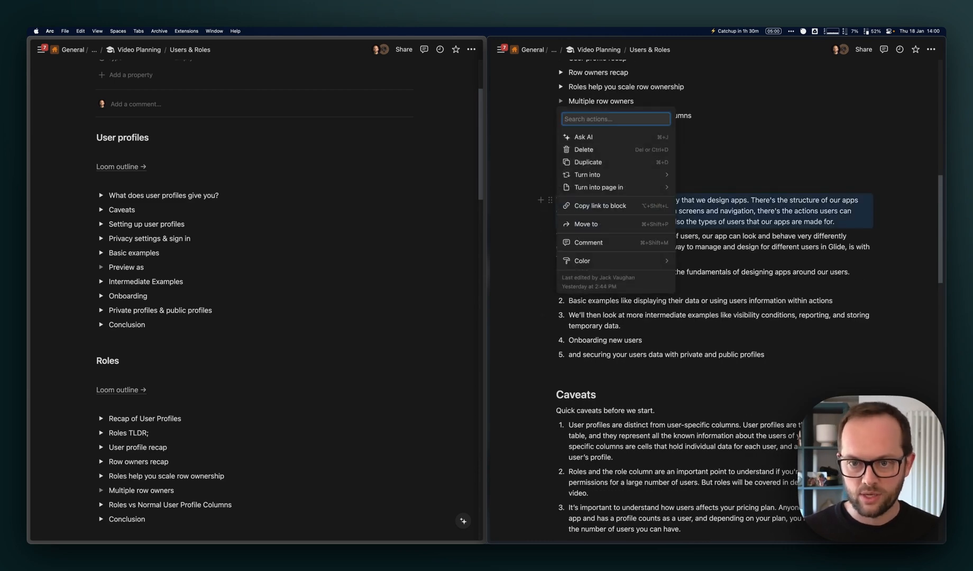
left_click(583, 137)
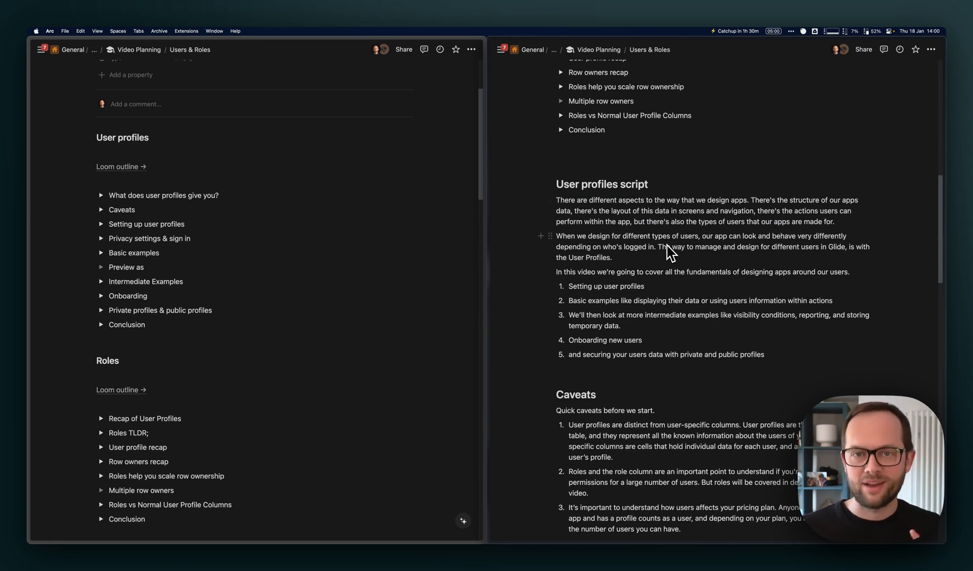
mouse_move(661, 340)
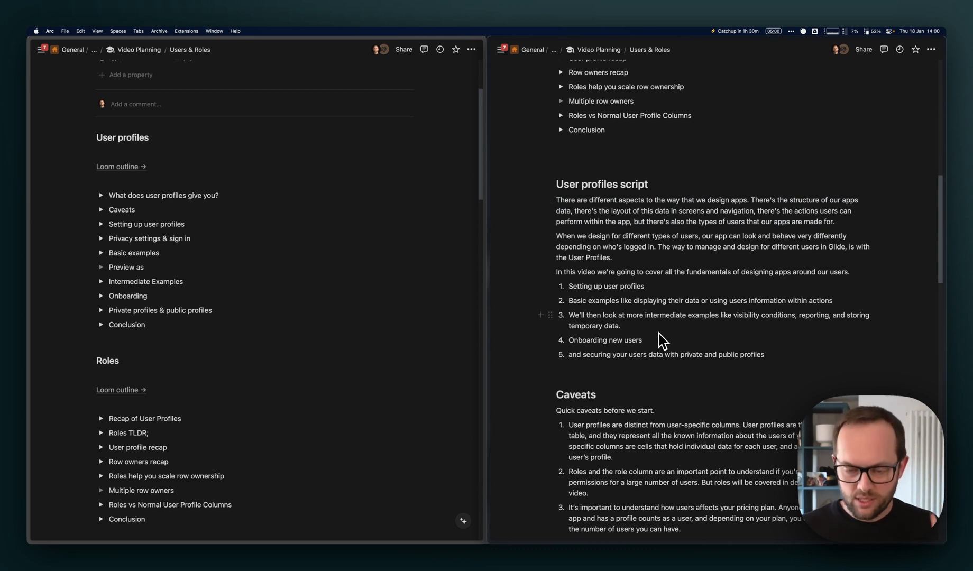
mouse_move(700, 346)
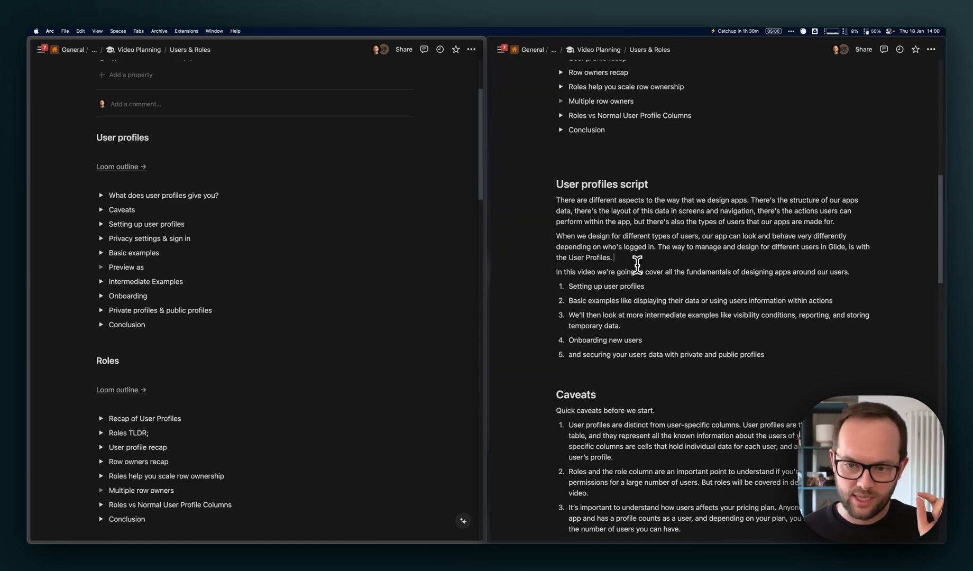
scroll("down", 3)
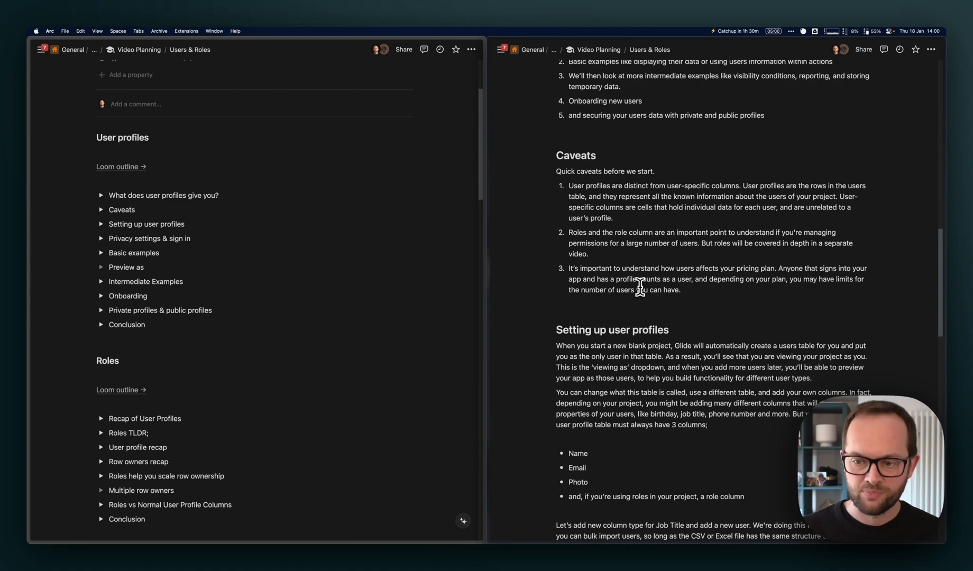
scroll("down", 3)
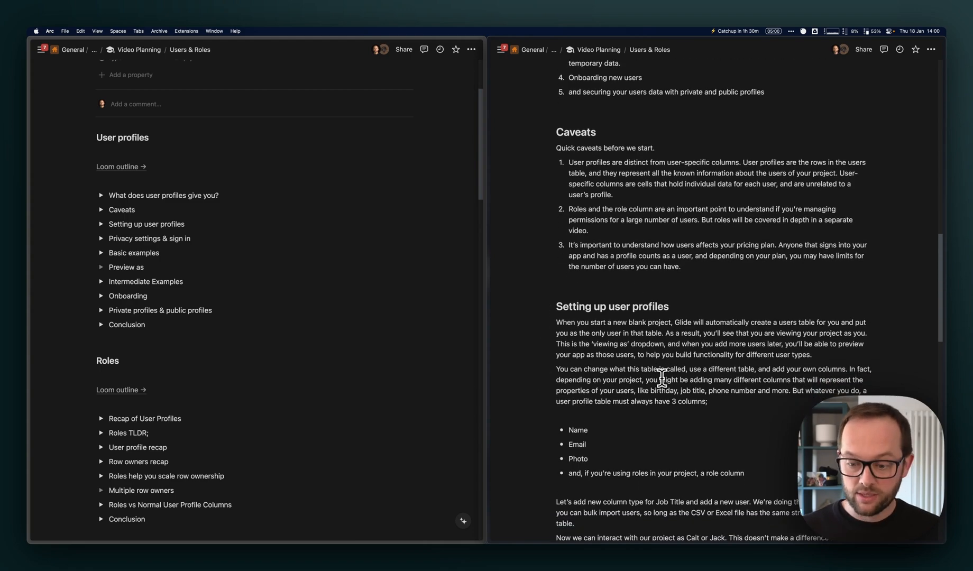
scroll("down", 3)
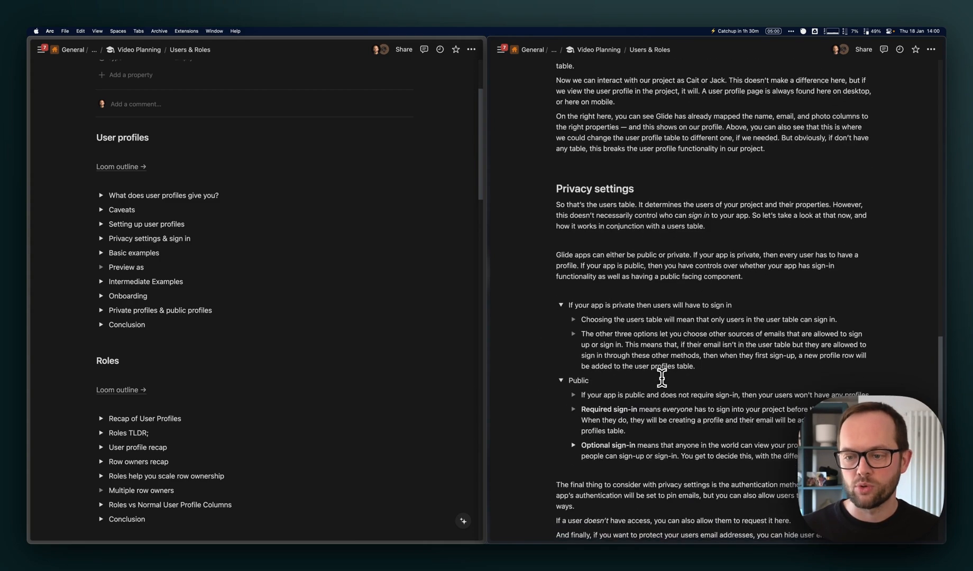
scroll("down", 3)
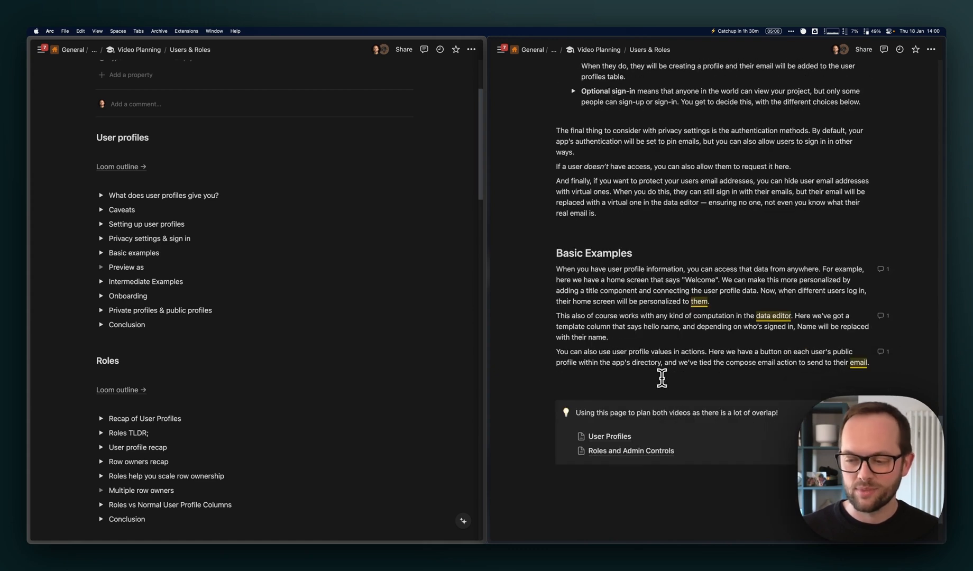
mouse_move(628, 276)
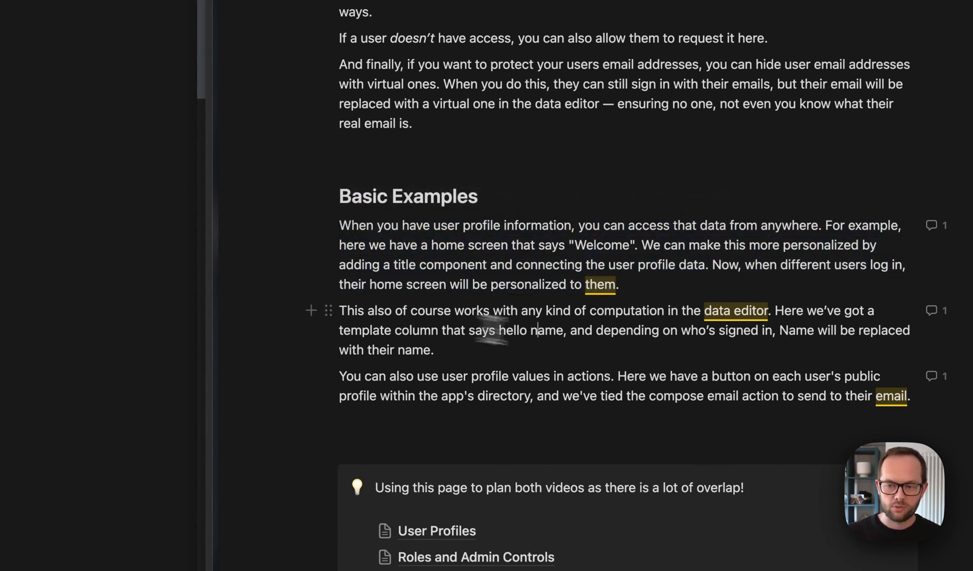
mouse_move(632, 358)
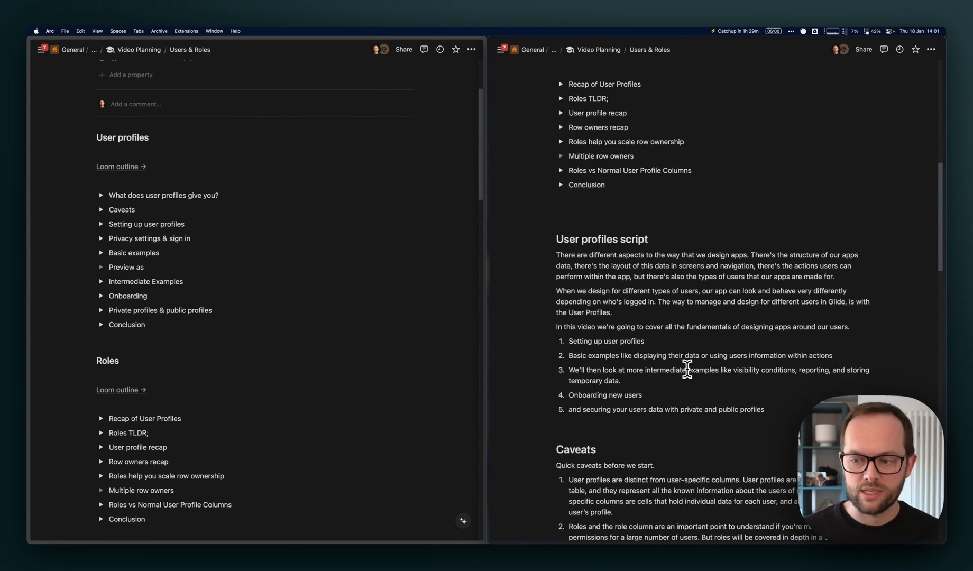
scroll("up", 3)
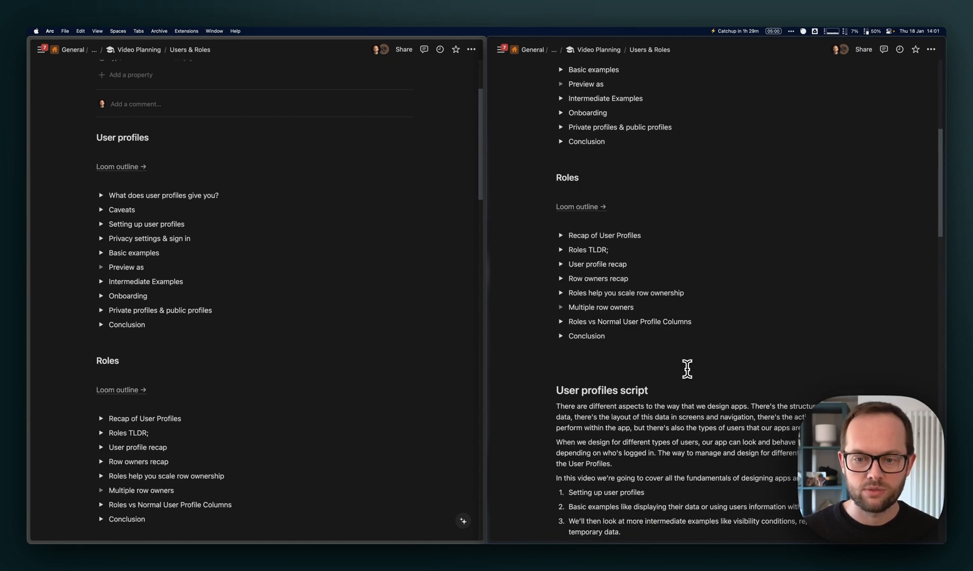
scroll("down", 3)
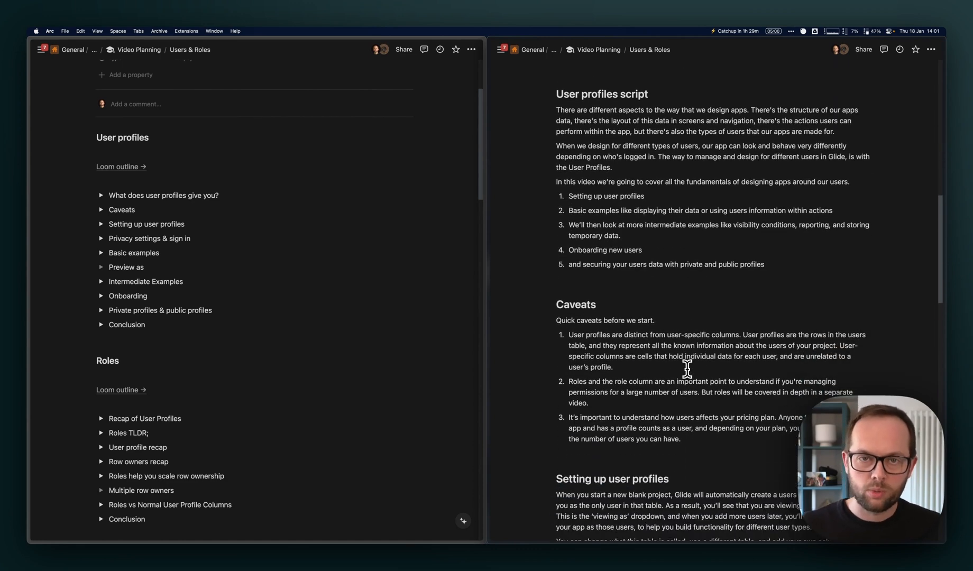